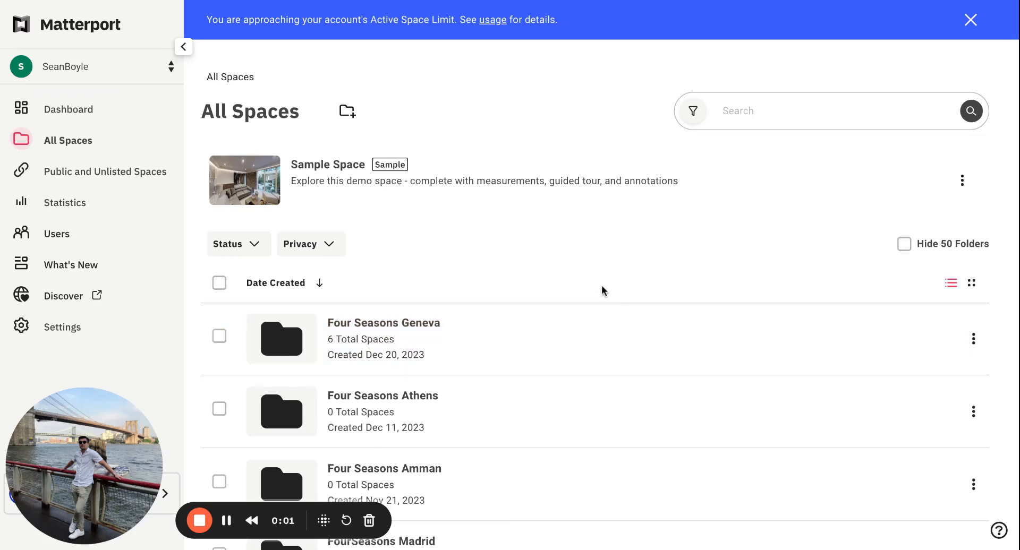
{"action": "scroll", "scroll_direction": "down", "scroll_amount": 3}
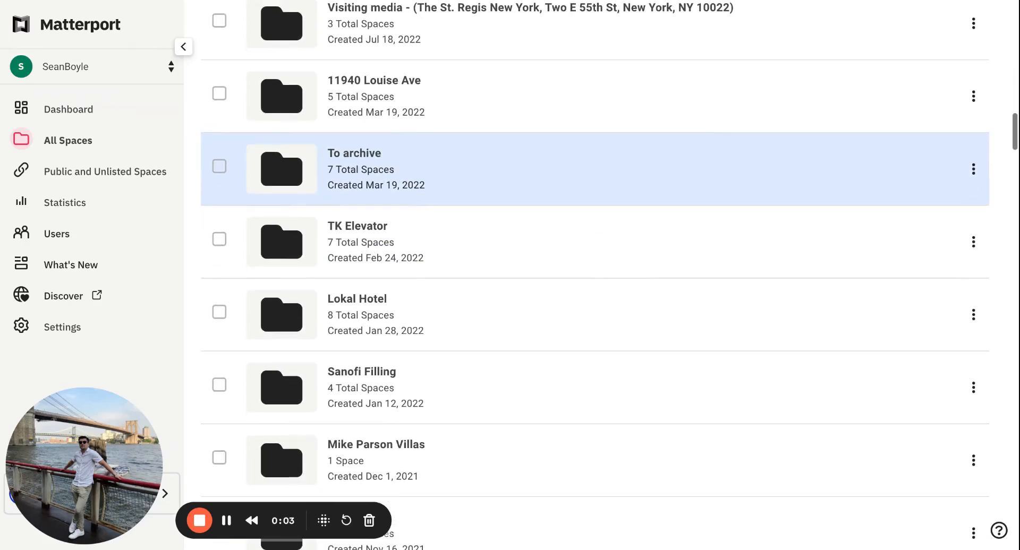
{"action": "scroll", "scroll_direction": "down", "scroll_amount": 3}
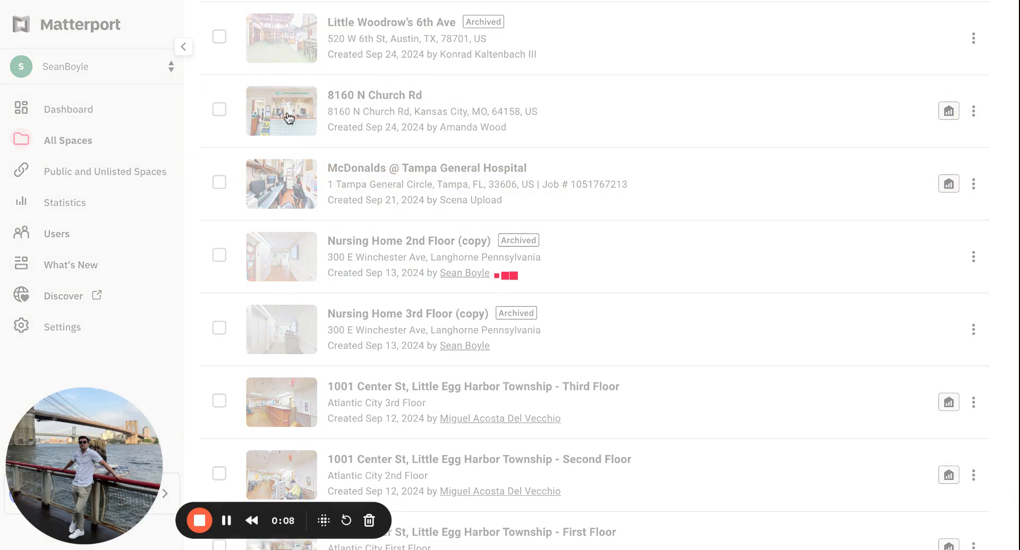
{"action": "left_click", "coordinate": [375, 95]}
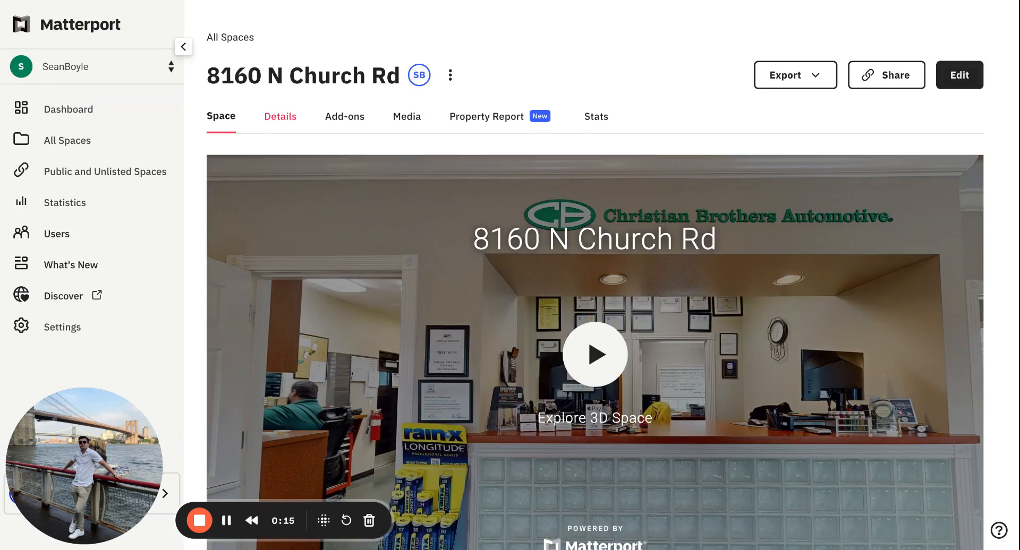
{"action": "left_click", "coordinate": [344, 117]}
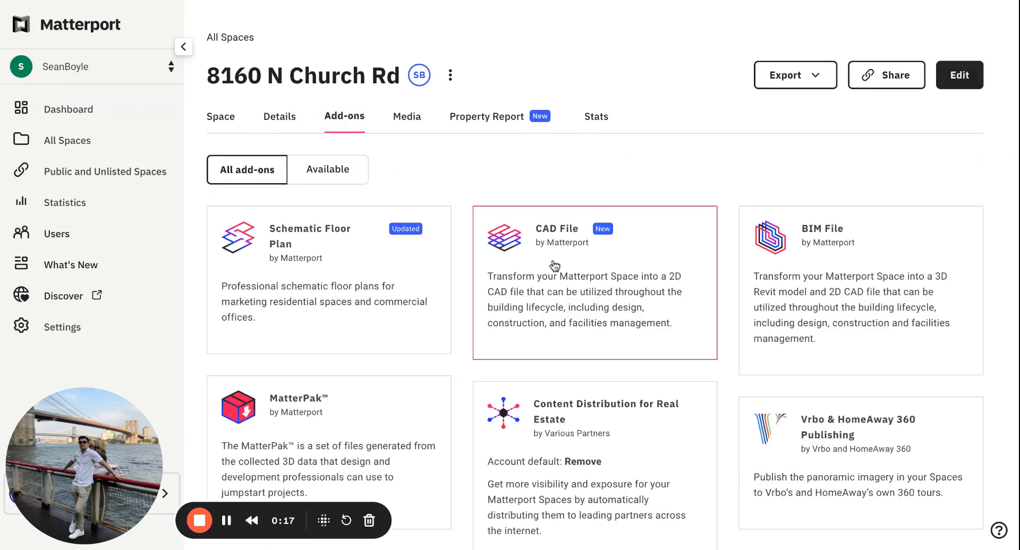
{"action": "mouse_move", "coordinate": [602, 260]}
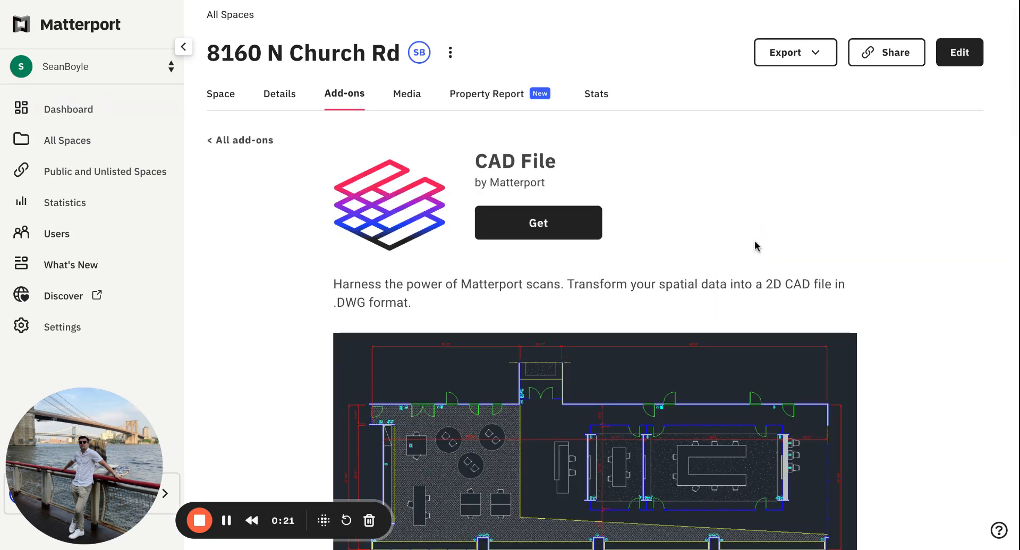
{"action": "scroll", "scroll_direction": "down", "scroll_amount": 3}
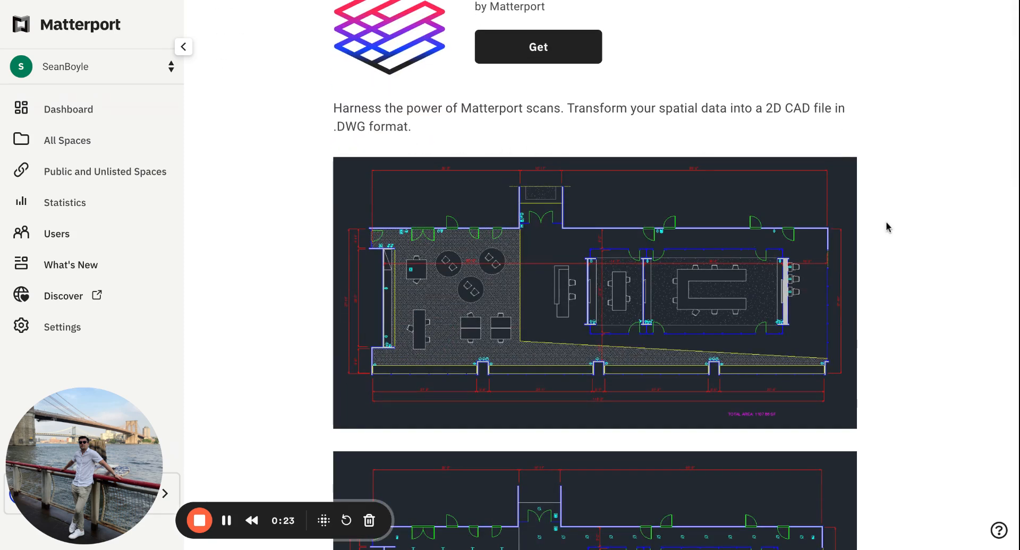
{"action": "scroll", "scroll_direction": "up", "scroll_amount": 3}
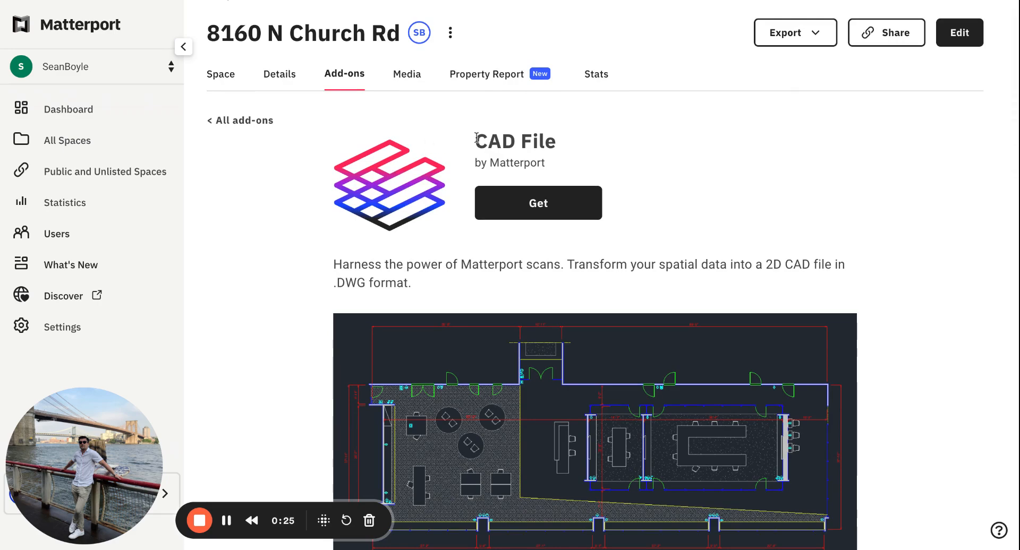
{"action": "scroll", "scroll_direction": "down", "scroll_amount": 3}
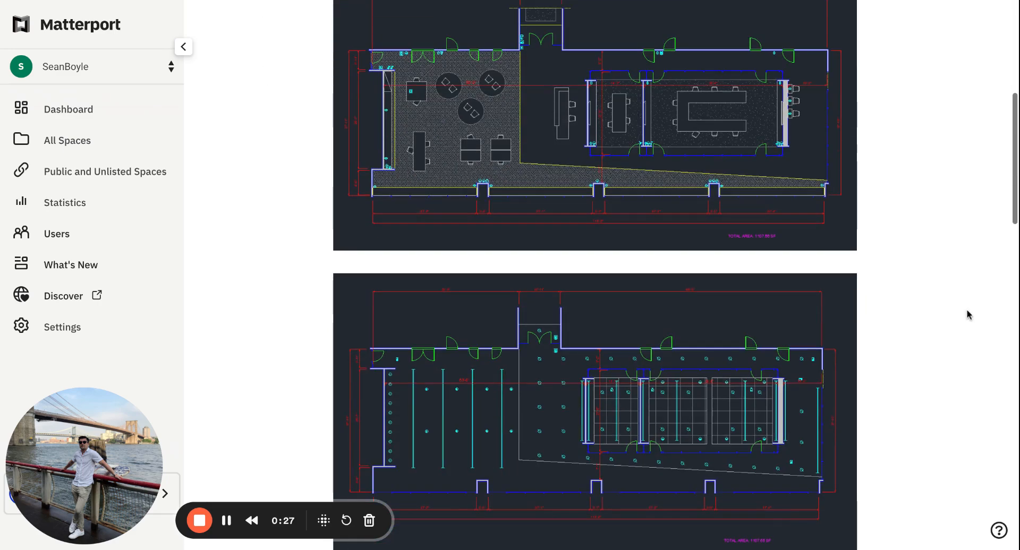
{"action": "scroll", "scroll_direction": "down", "scroll_amount": 3}
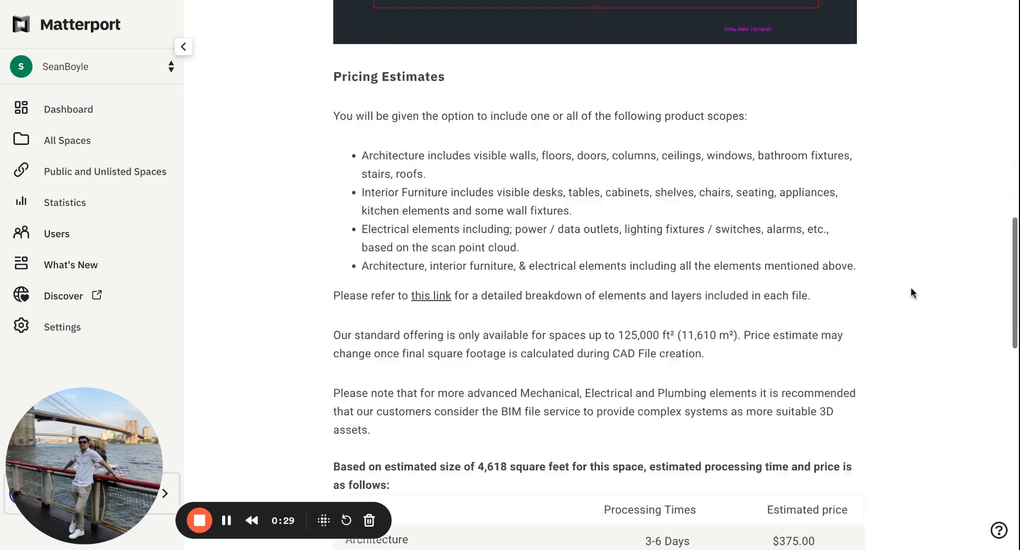
{"action": "scroll", "scroll_direction": "down", "scroll_amount": 3}
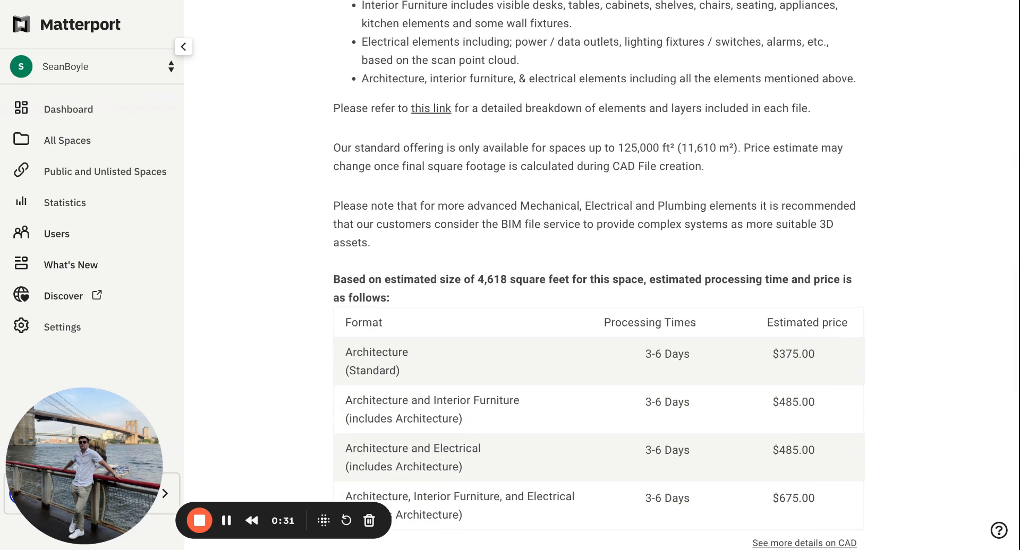
{"action": "scroll", "scroll_direction": "down", "scroll_amount": 3}
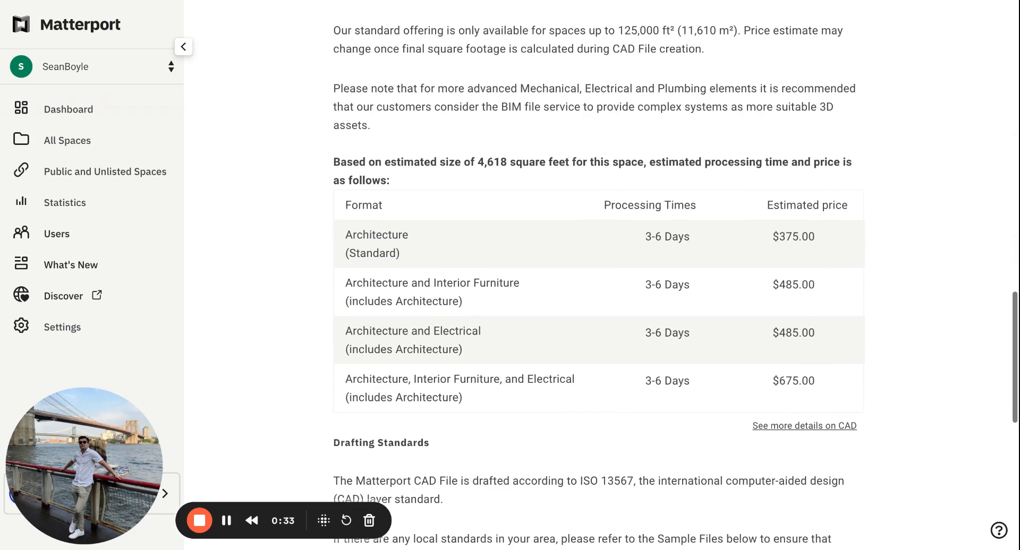
{"action": "scroll", "scroll_direction": "down", "scroll_amount": 3}
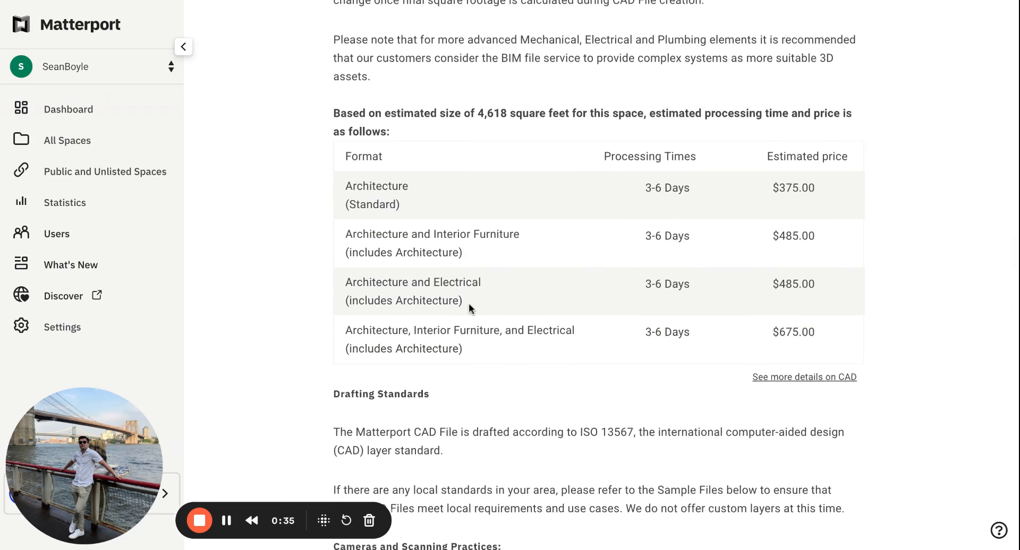
{"action": "scroll", "scroll_direction": "down", "scroll_amount": 3}
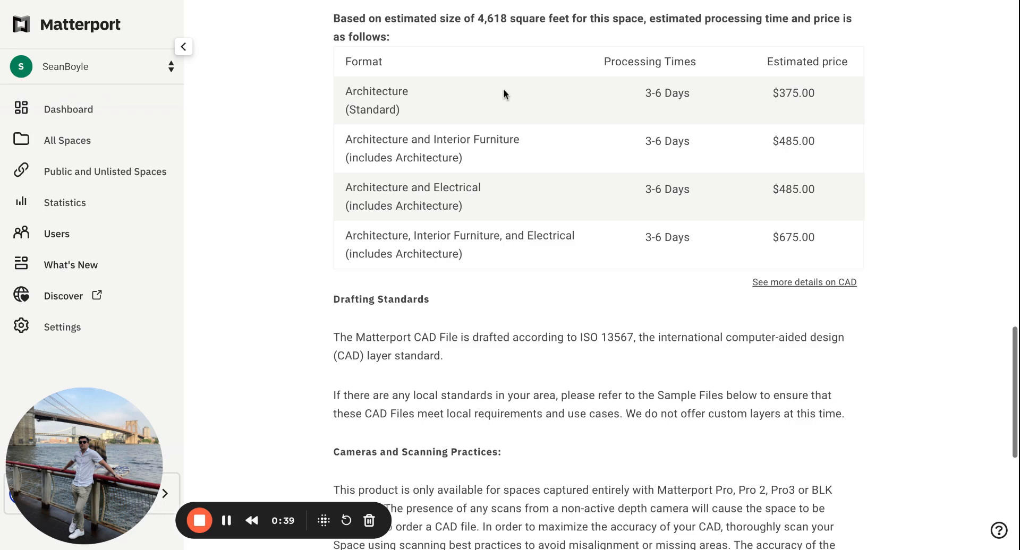
{"action": "scroll", "scroll_direction": "up", "scroll_amount": 3}
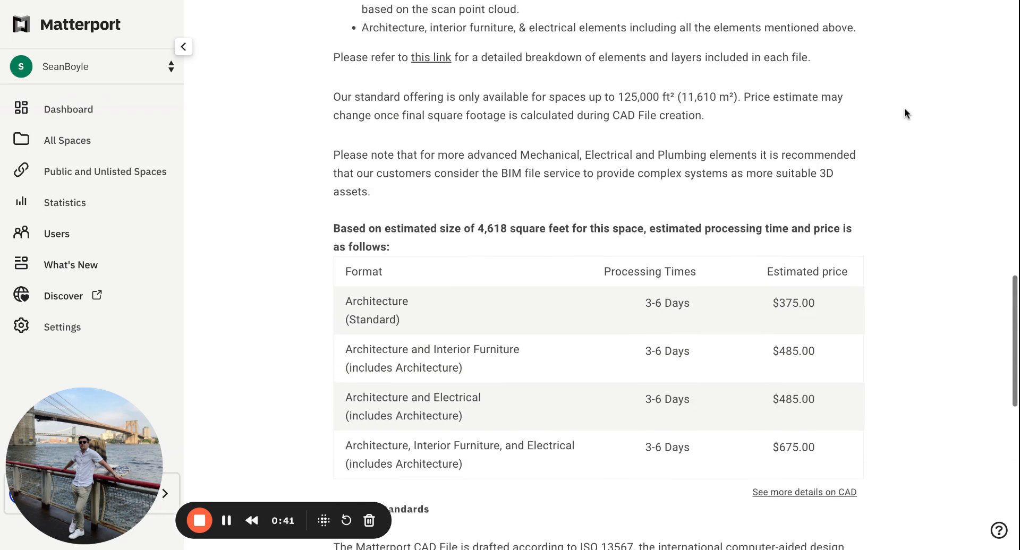
{"action": "scroll", "scroll_direction": "up", "scroll_amount": 3}
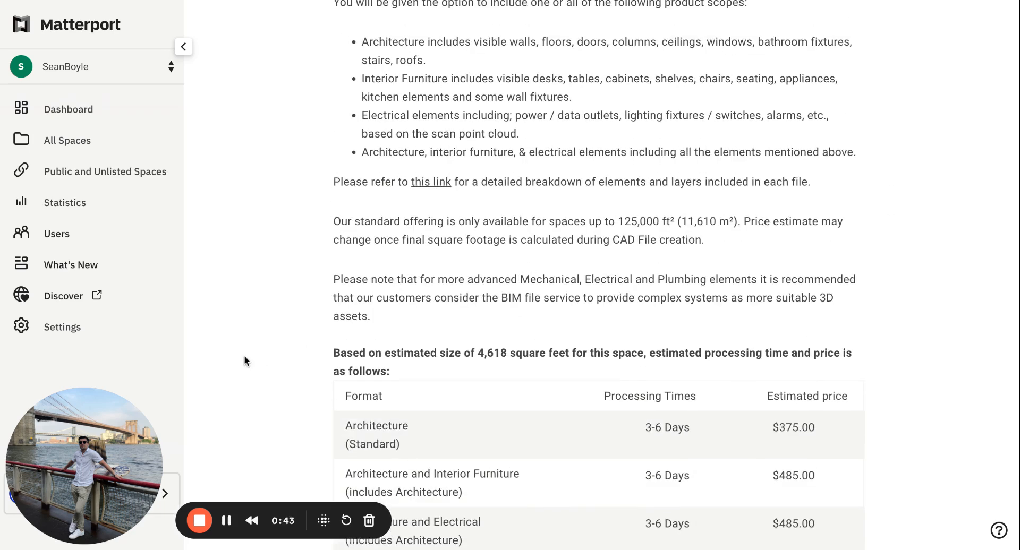
{"action": "scroll", "scroll_direction": "down", "scroll_amount": 3}
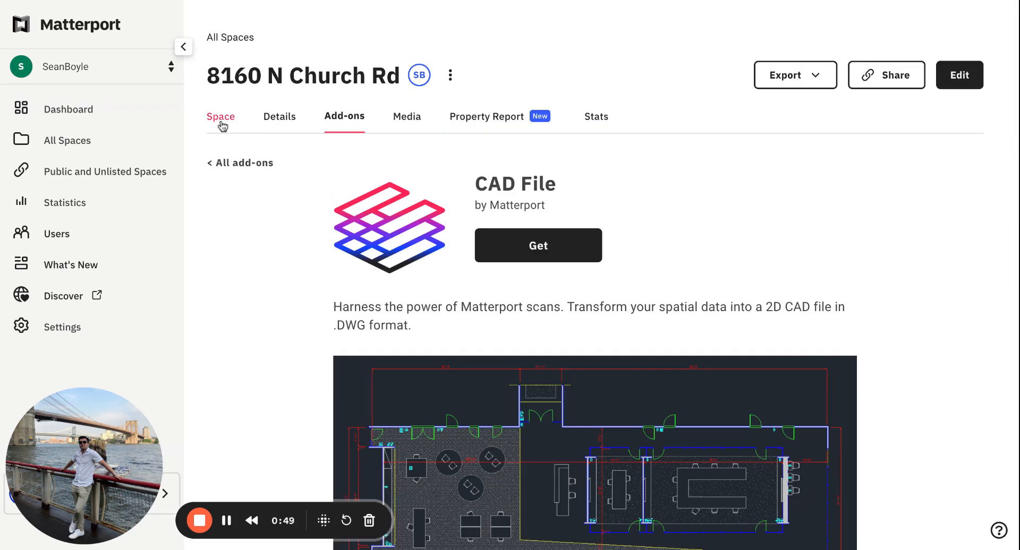
{"action": "mouse_move", "coordinate": [367, 157]}
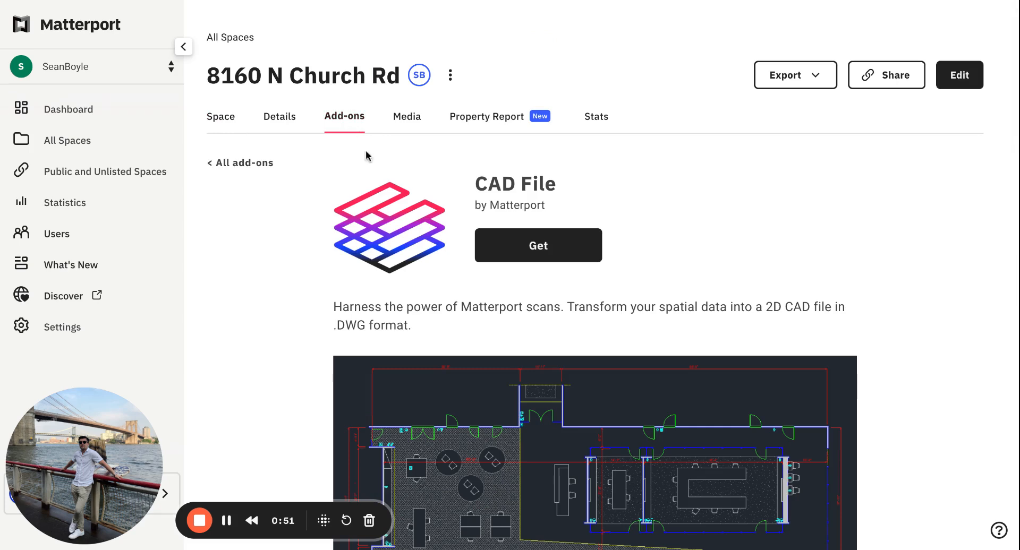
{"action": "double_click", "coordinate": [514, 183]}
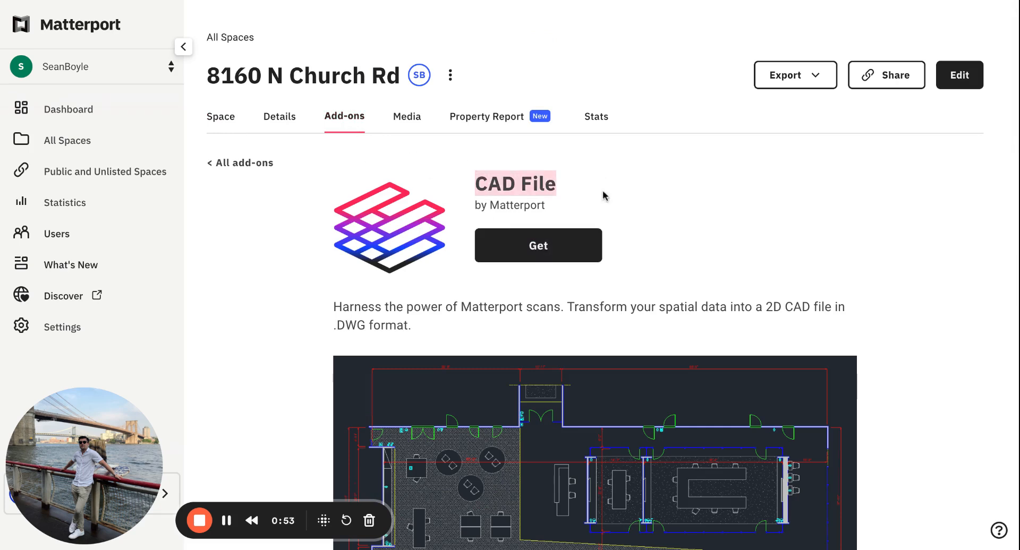
- Scroll down through the estimated pricing table ($375–$675, 3–6 days for 4,618 sq ft)
{"action": "scroll", "scroll_direction": "down", "scroll_amount": 3}
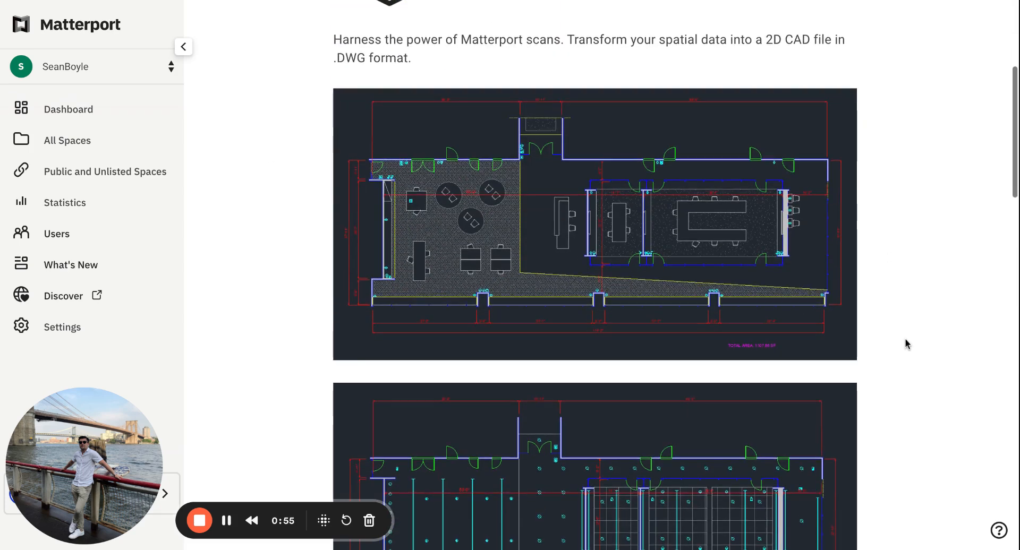
{"action": "scroll", "scroll_direction": "down", "scroll_amount": 3}
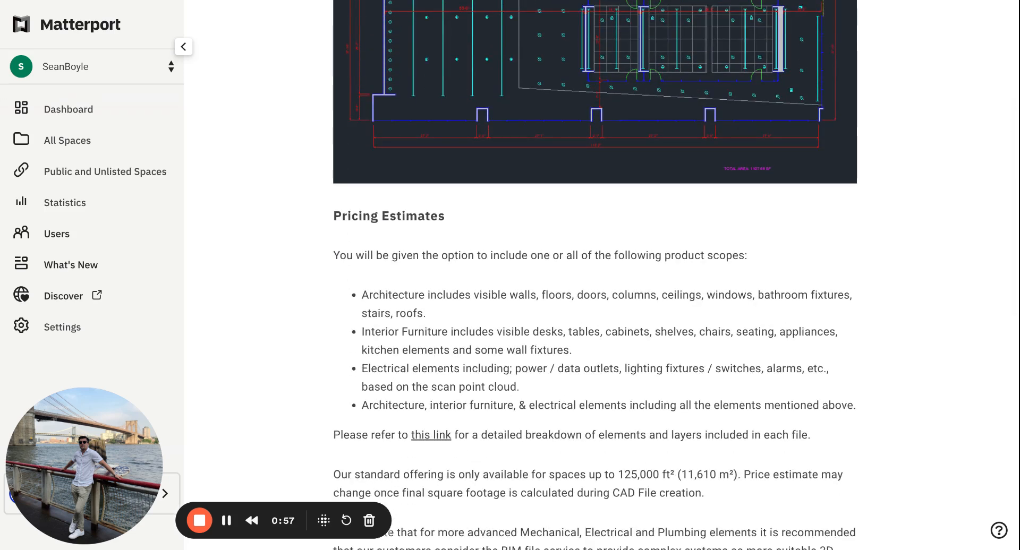
{"action": "double_click", "coordinate": [389, 215]}
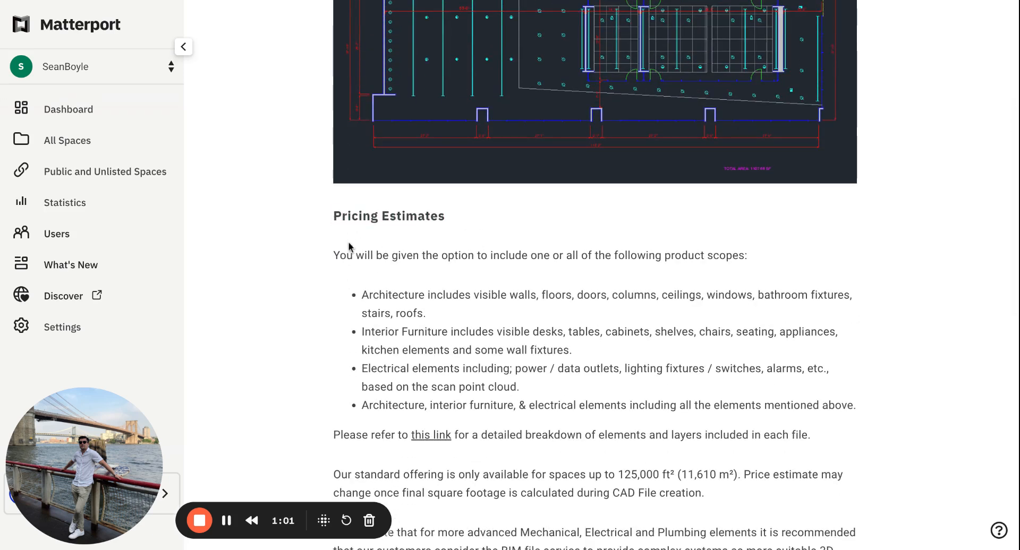
{"action": "scroll", "scroll_direction": "down", "scroll_amount": 3}
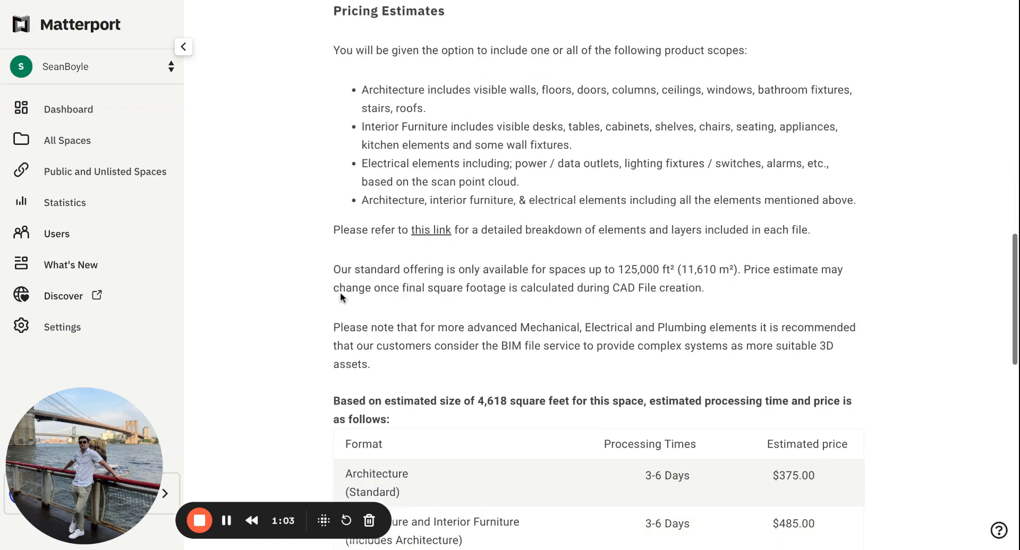
{"action": "scroll", "scroll_direction": "down", "scroll_amount": 3}
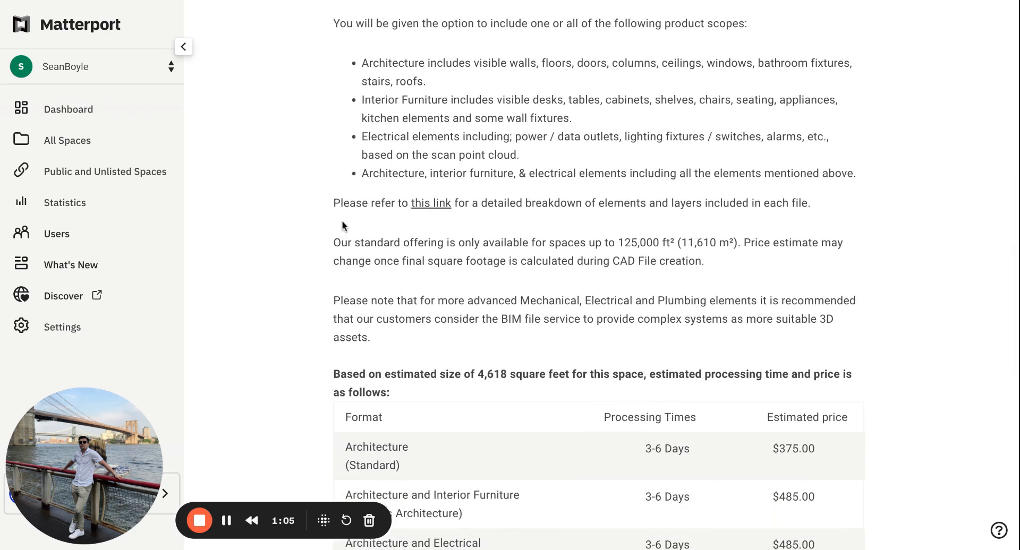
{"action": "mouse_move", "coordinate": [380, 214]}
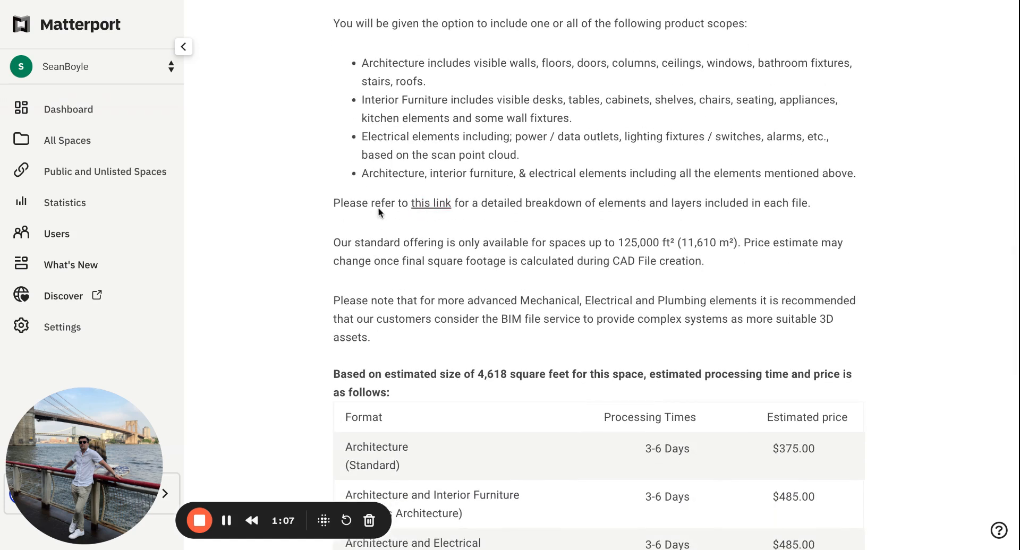
{"action": "mouse_move", "coordinate": [430, 201]}
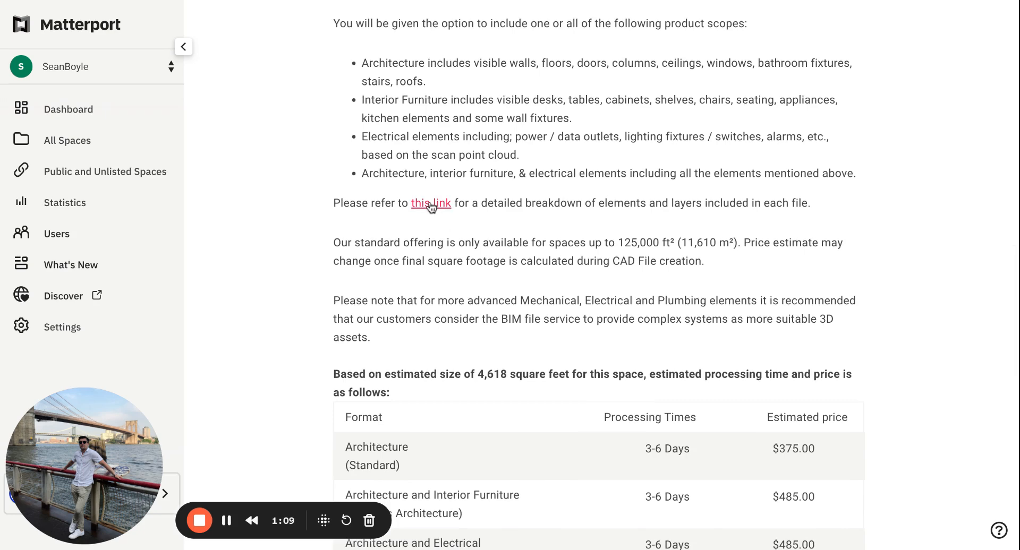
- Continue down to the Drafting Standards and Cameras and Scanning Practices sections
{"action": "scroll", "scroll_direction": "down", "scroll_amount": 3}
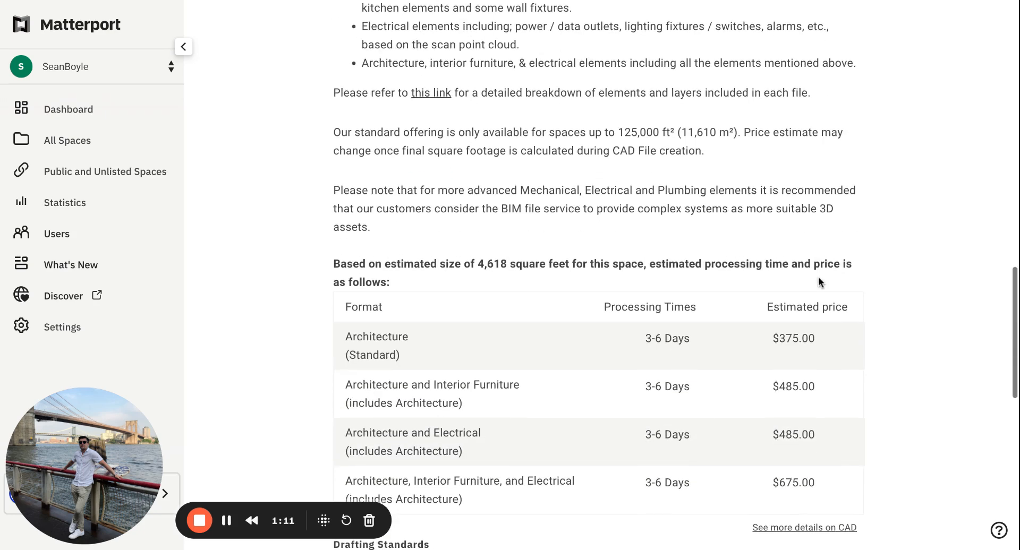
{"action": "scroll", "scroll_direction": "down", "scroll_amount": 3}
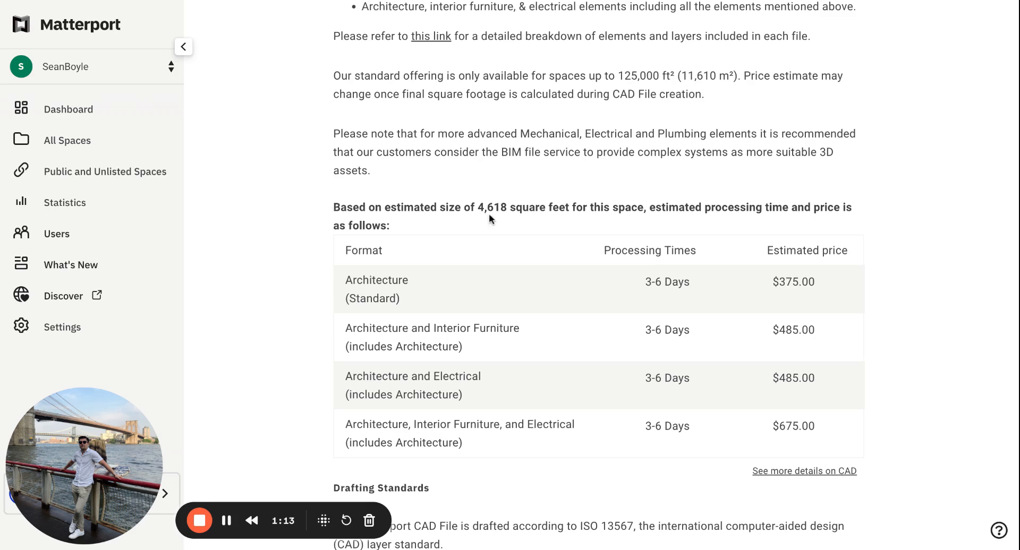
{"action": "mouse_move", "coordinate": [564, 205]}
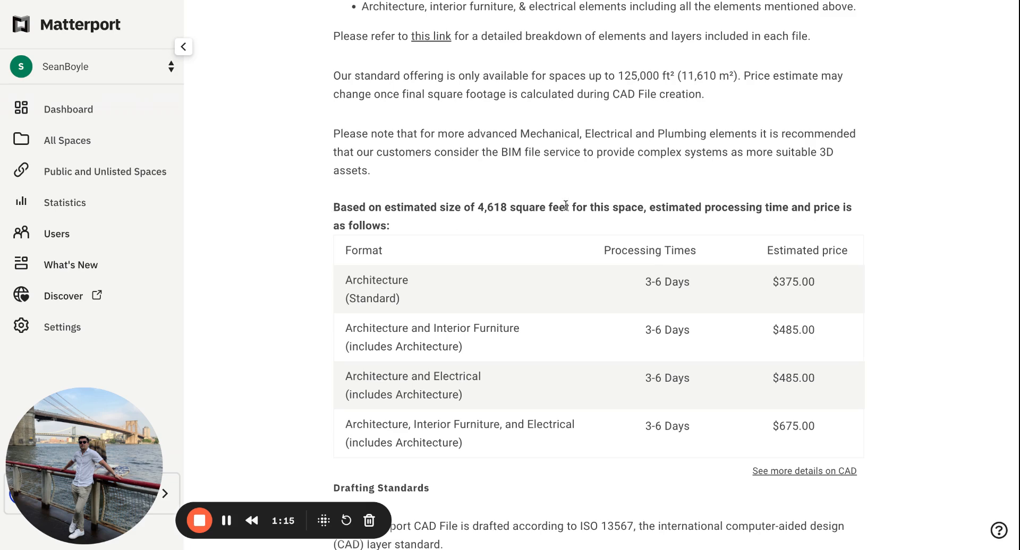
{"action": "mouse_move", "coordinate": [921, 222]}
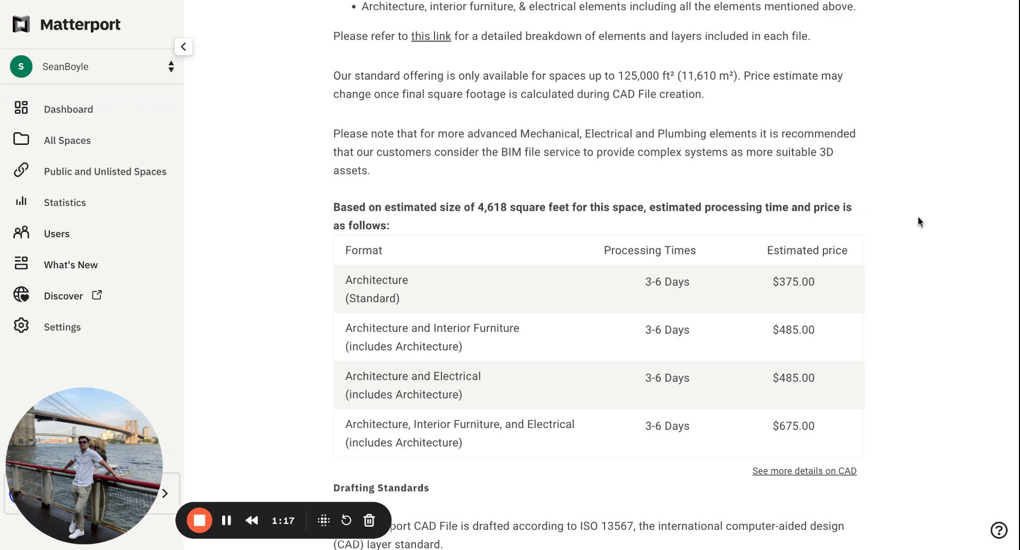
{"action": "scroll", "scroll_direction": "down", "scroll_amount": 3}
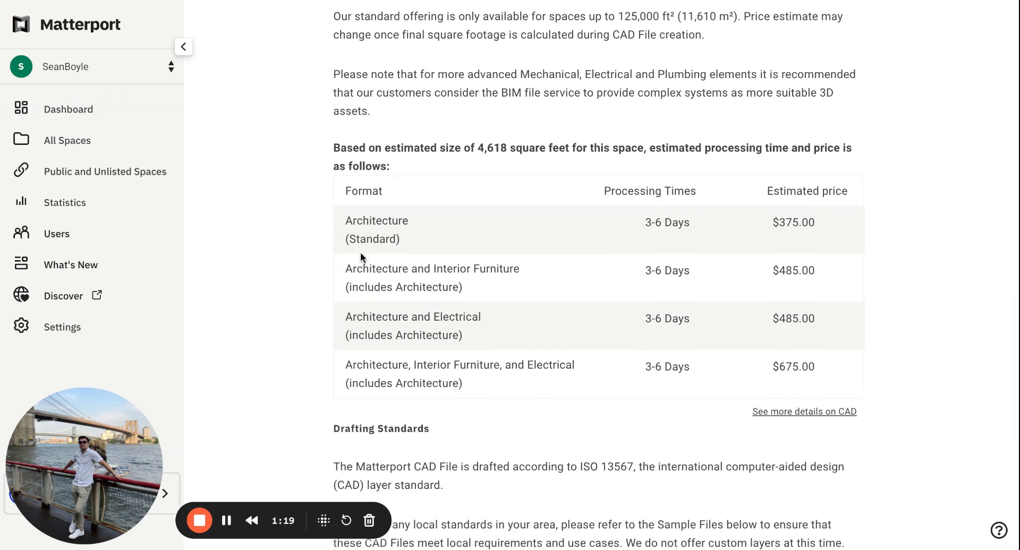
{"action": "mouse_move", "coordinate": [893, 337]}
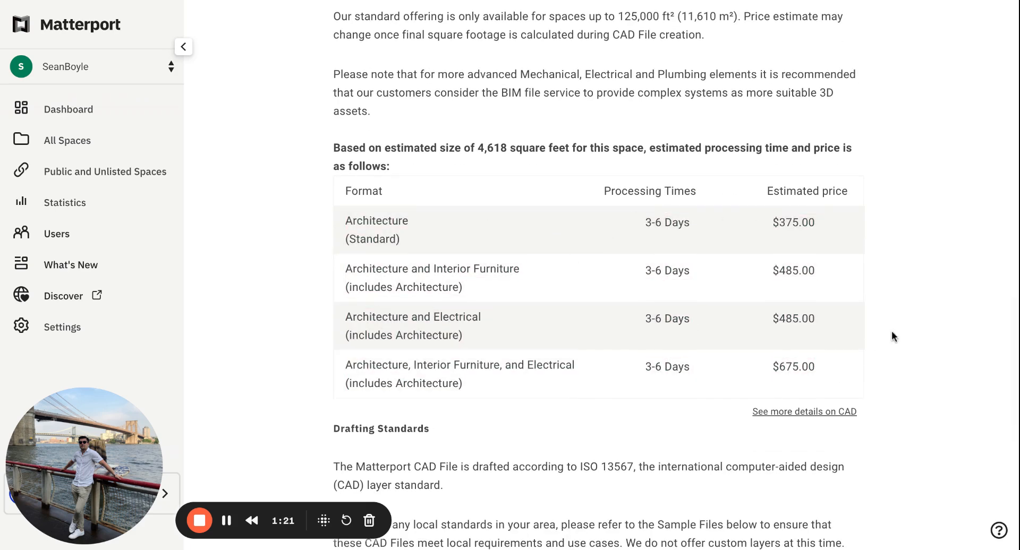
{"action": "mouse_move", "coordinate": [561, 297]}
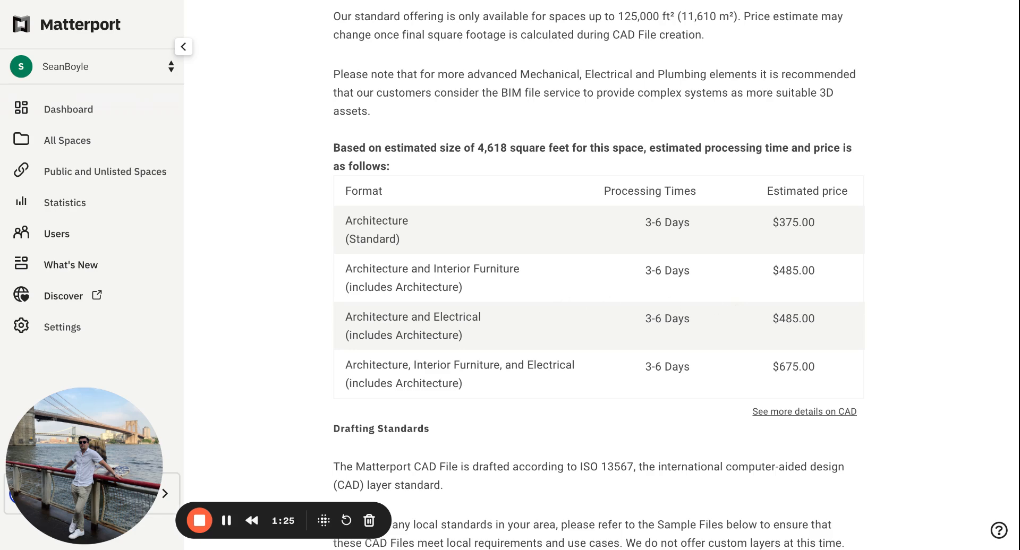
{"action": "scroll", "scroll_direction": "down", "scroll_amount": 3}
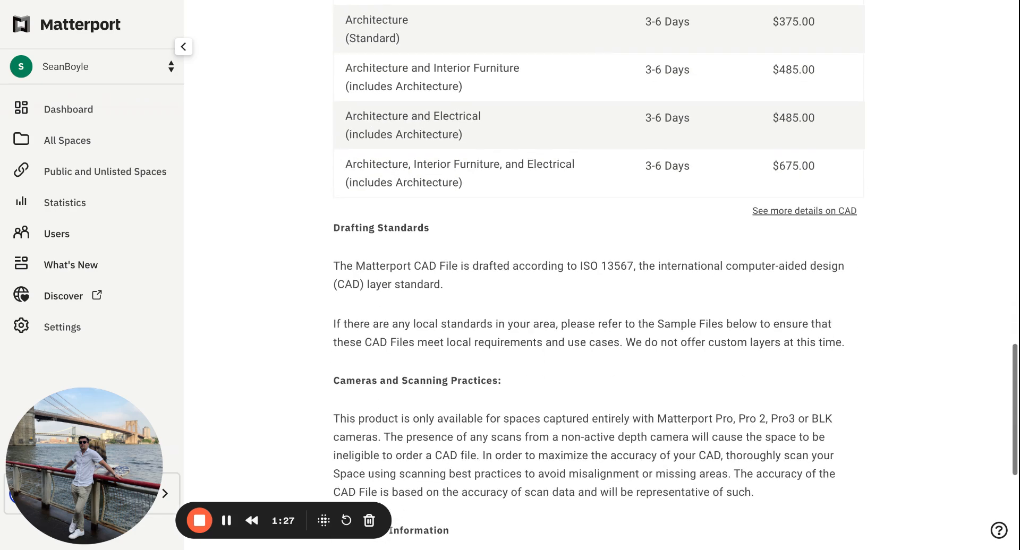
- Scroll to the Additional Information list: delivery within 8 days as AutoCAD 2020 DWG files
{"action": "scroll", "scroll_direction": "down", "scroll_amount": 3}
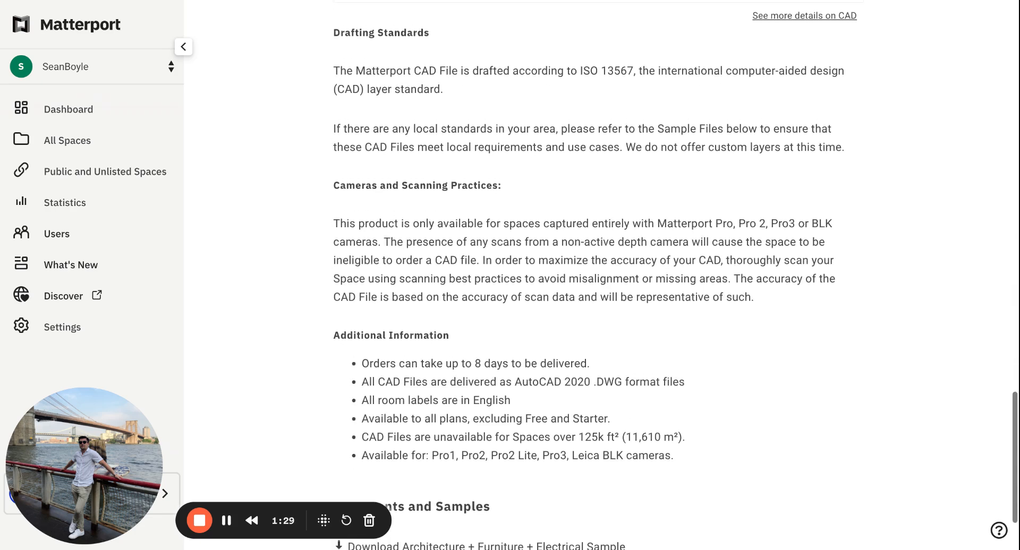
{"action": "scroll", "scroll_direction": "up", "scroll_amount": 3}
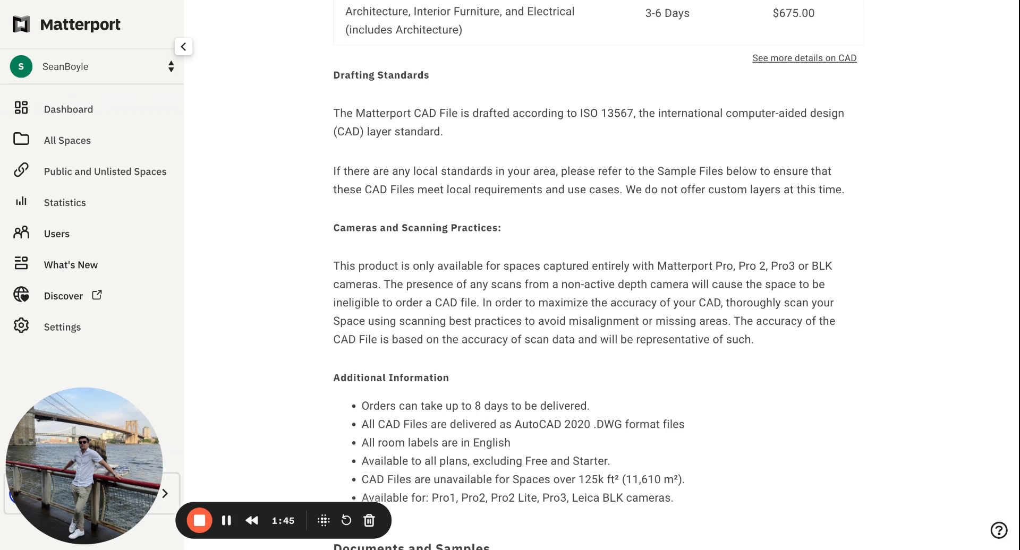
{"action": "mouse_move", "coordinate": [225, 273]}
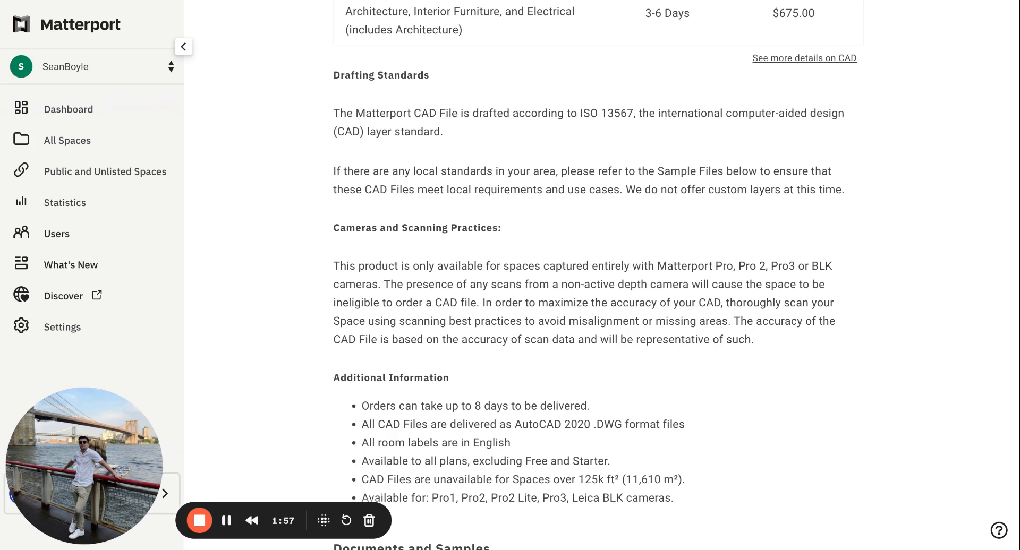
{"action": "scroll", "scroll_direction": "down", "scroll_amount": 3}
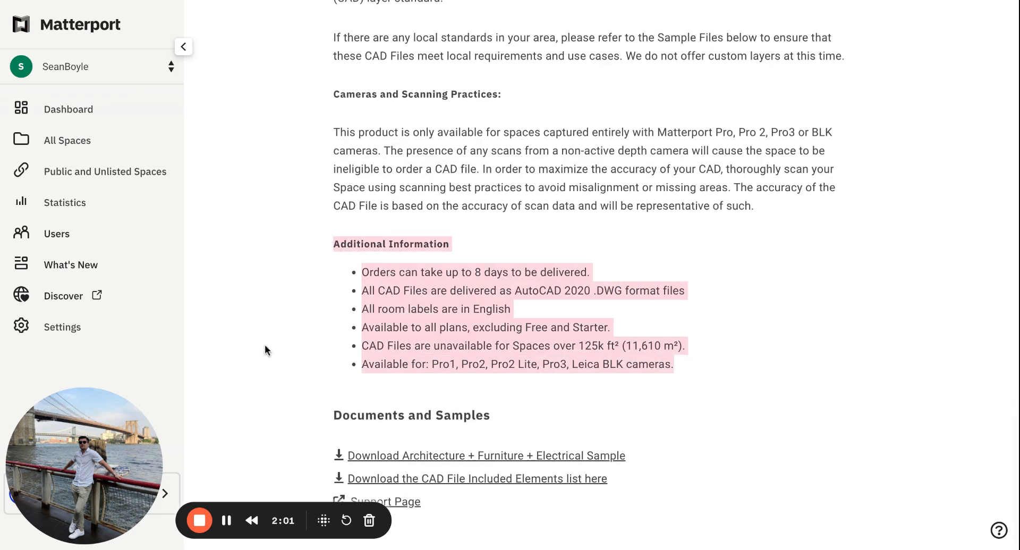
- Scroll past Documents and Samples back to the Pricing Estimates table (Architecture Standard $375)
{"action": "scroll", "scroll_direction": "down", "scroll_amount": 3}
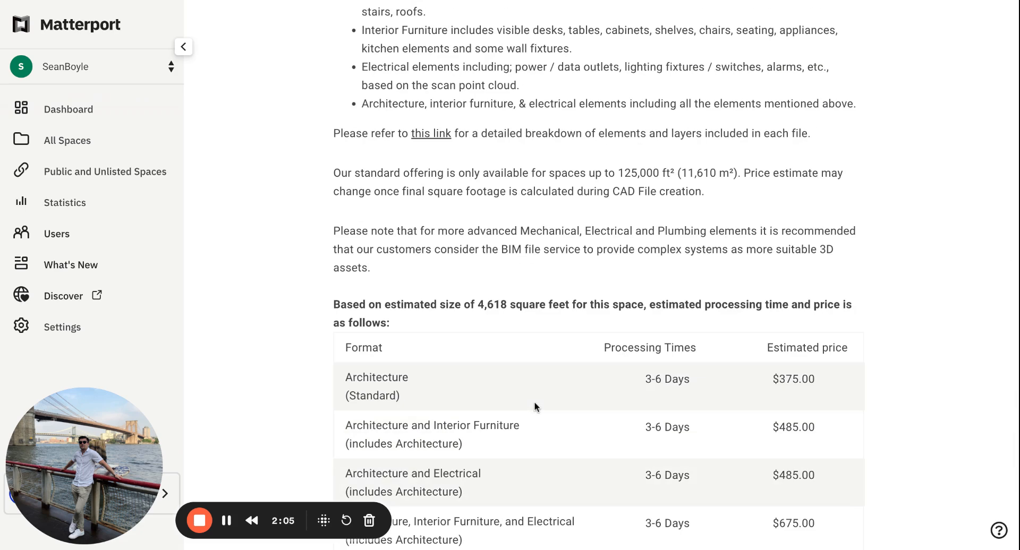
{"action": "scroll", "scroll_direction": "down", "scroll_amount": 3}
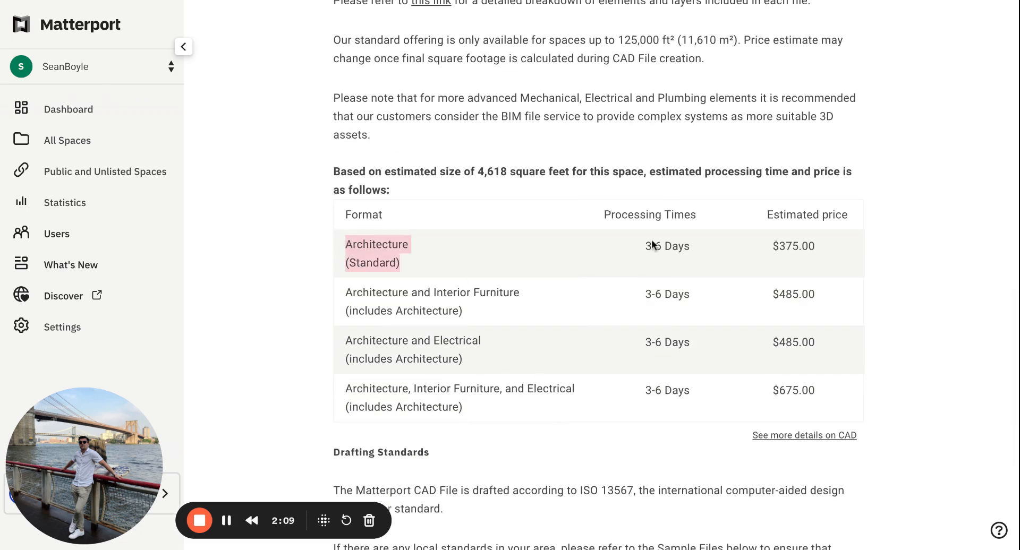
{"action": "mouse_move", "coordinate": [539, 267]}
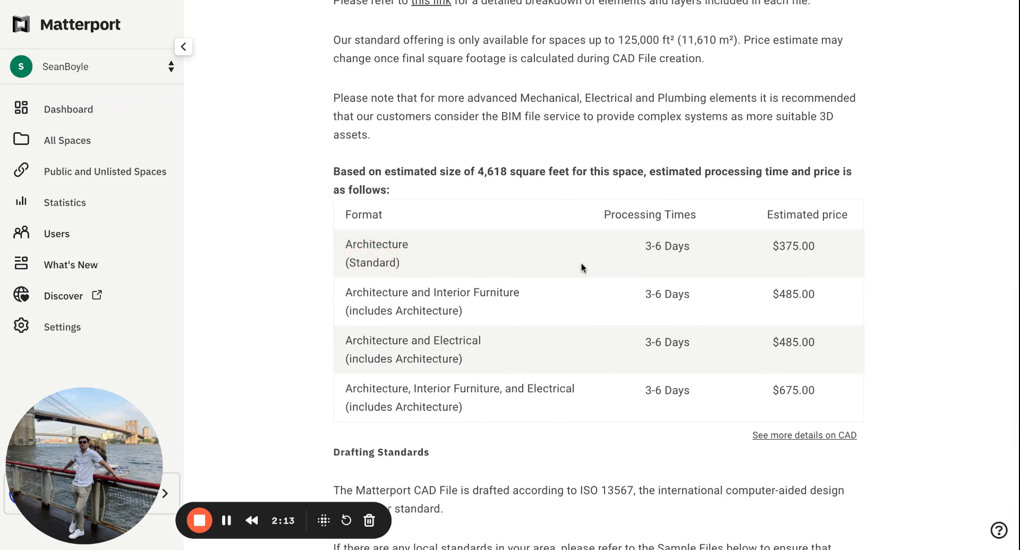
{"action": "scroll", "scroll_direction": "up", "scroll_amount": 3}
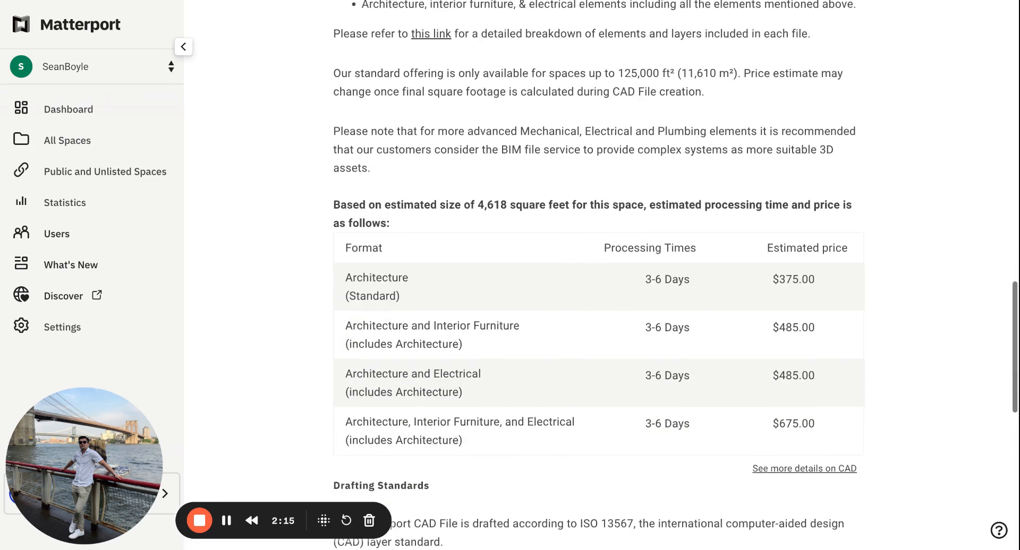
{"action": "scroll", "scroll_direction": "up", "scroll_amount": 3}
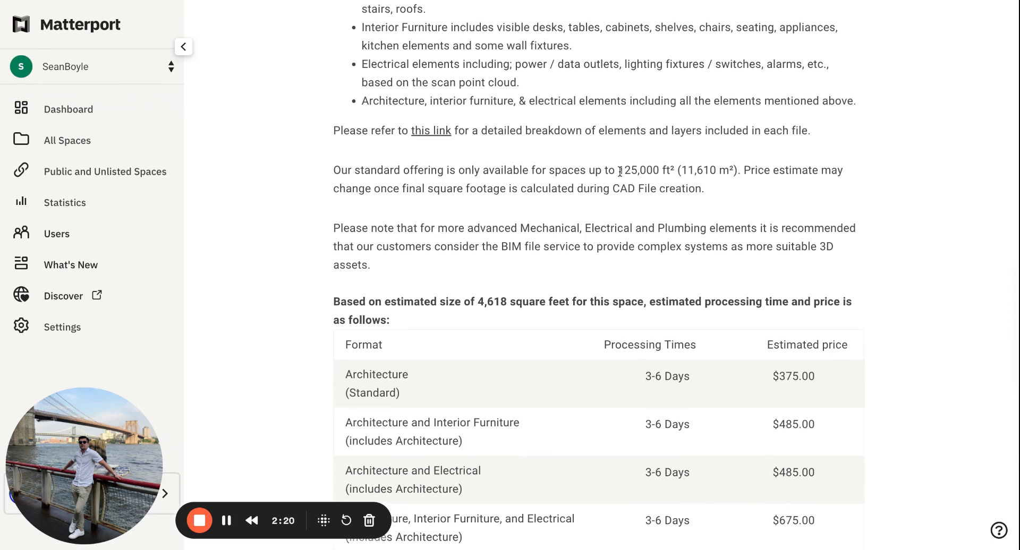
{"action": "scroll", "scroll_direction": "down", "scroll_amount": 3}
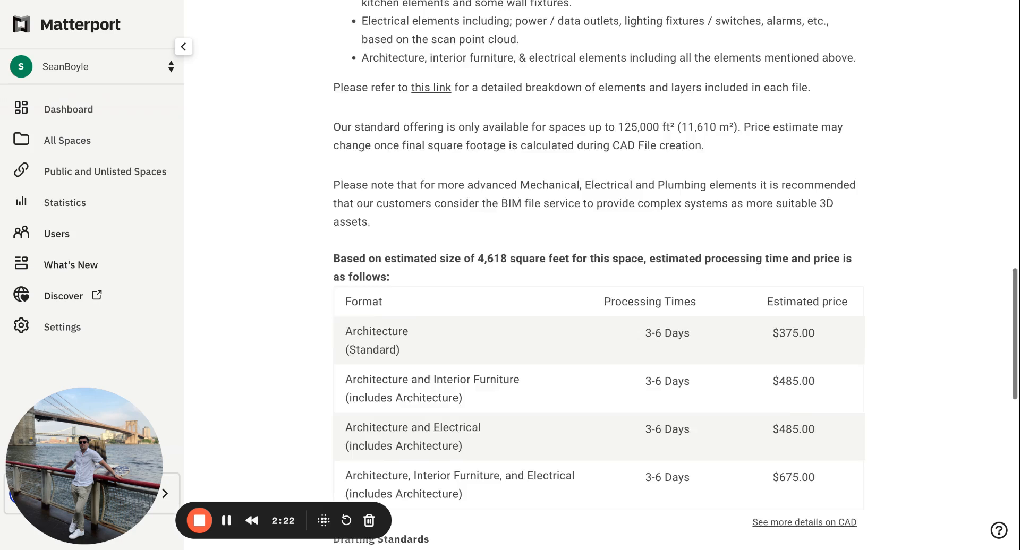
{"action": "scroll", "scroll_direction": "down", "scroll_amount": 3}
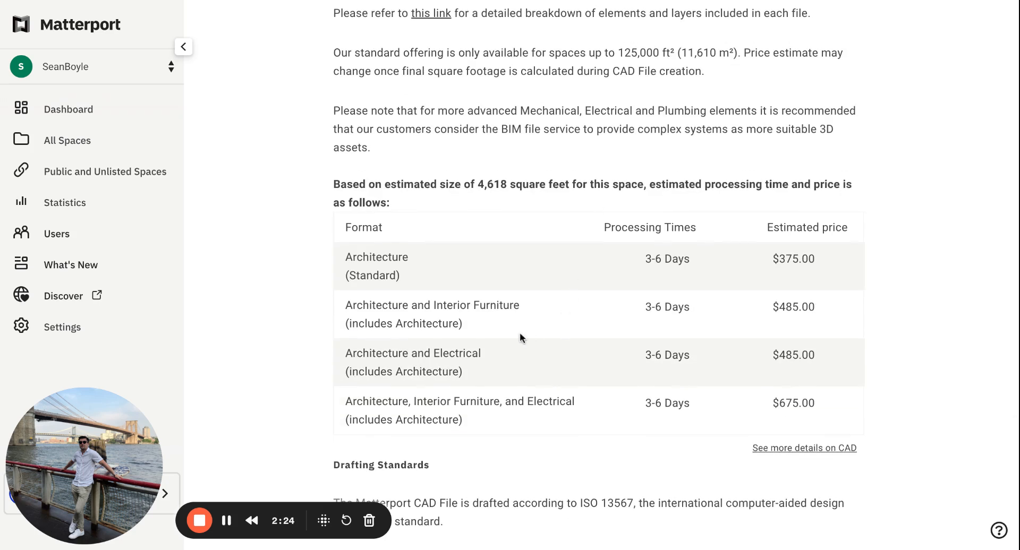
{"action": "mouse_move", "coordinate": [485, 301]}
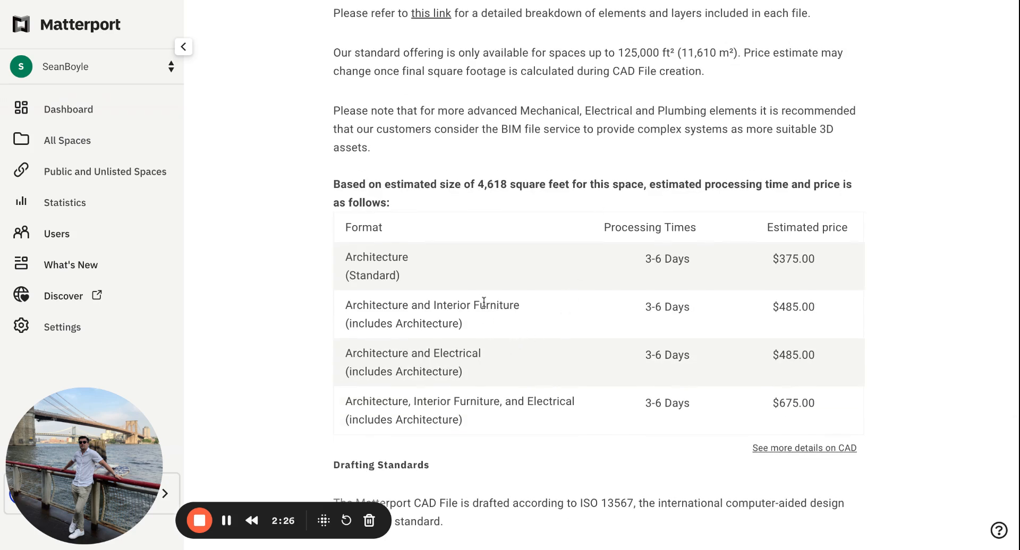
{"action": "mouse_move", "coordinate": [506, 426]}
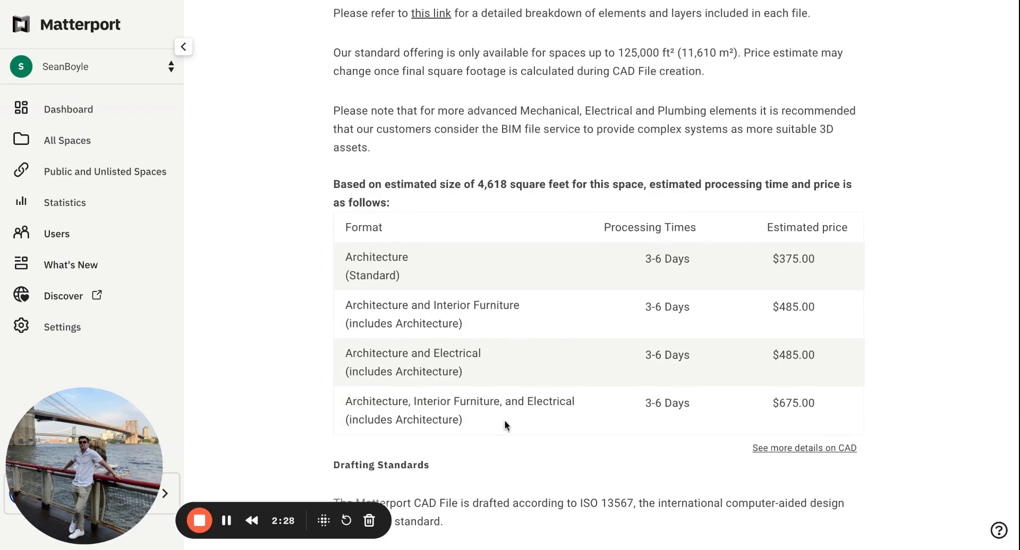
- Scroll up through the sample floor plan images to the top of the CAD File page with its DWG description
{"action": "scroll", "scroll_direction": "up", "scroll_amount": 3}
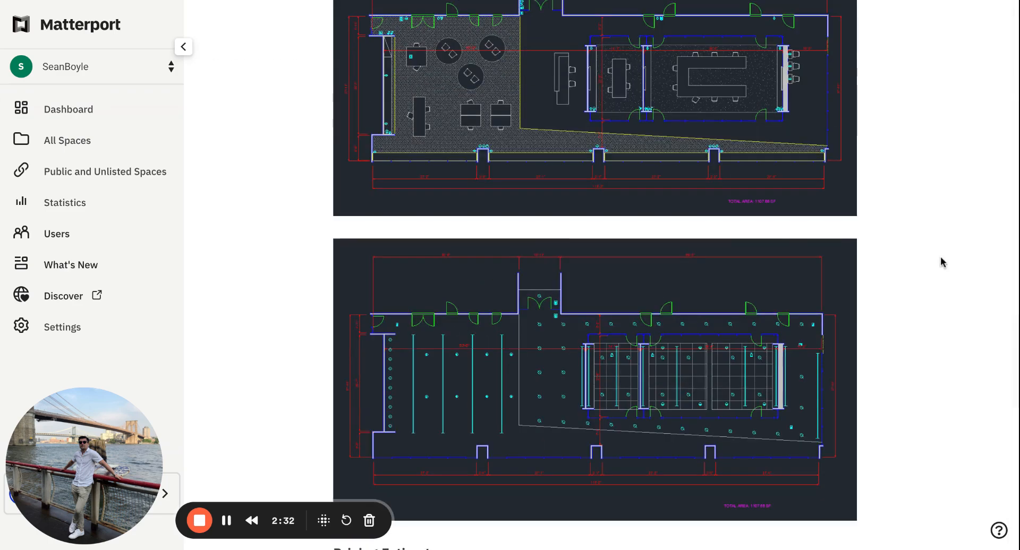
{"action": "scroll", "scroll_direction": "up", "scroll_amount": 3}
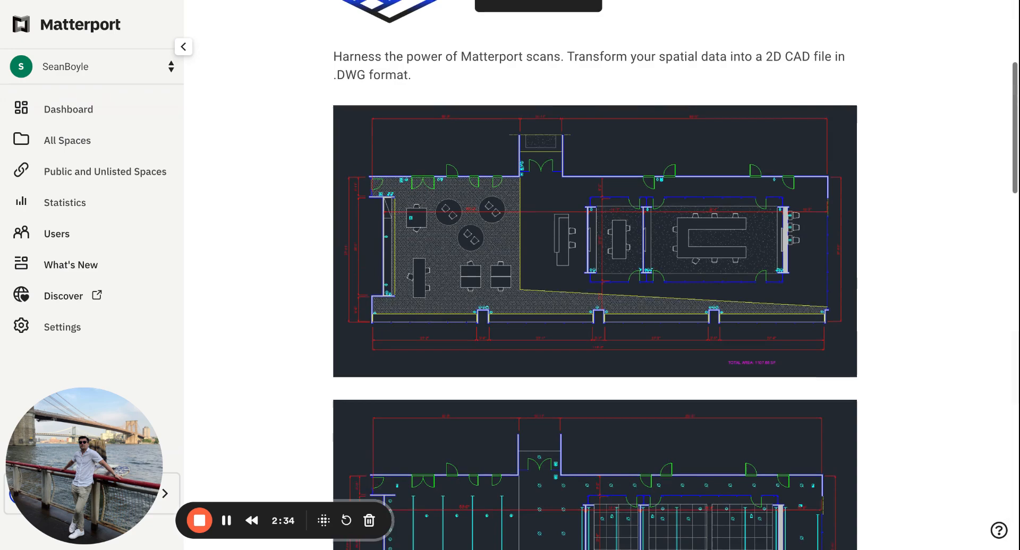
{"action": "scroll", "scroll_direction": "down", "scroll_amount": 3}
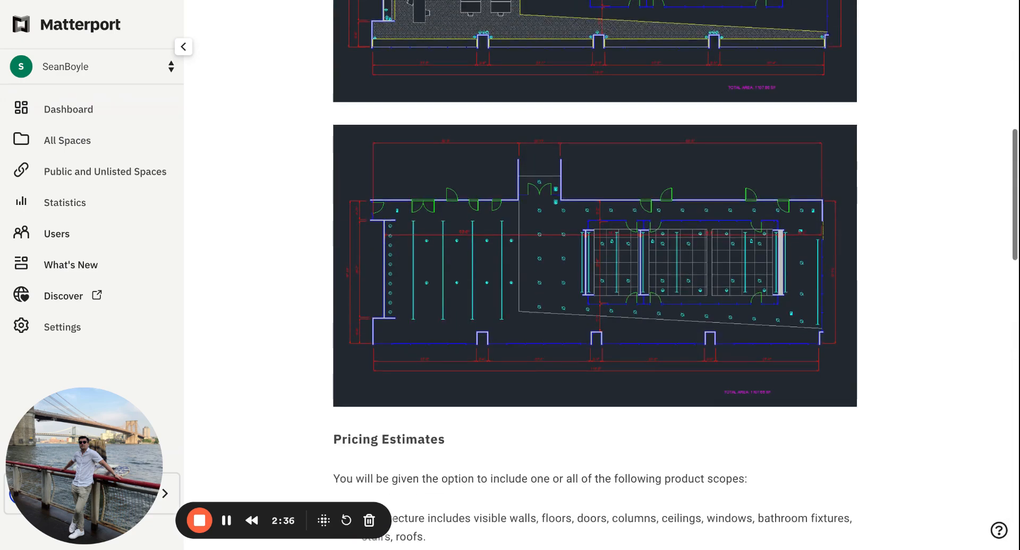
{"action": "scroll", "scroll_direction": "up", "scroll_amount": 3}
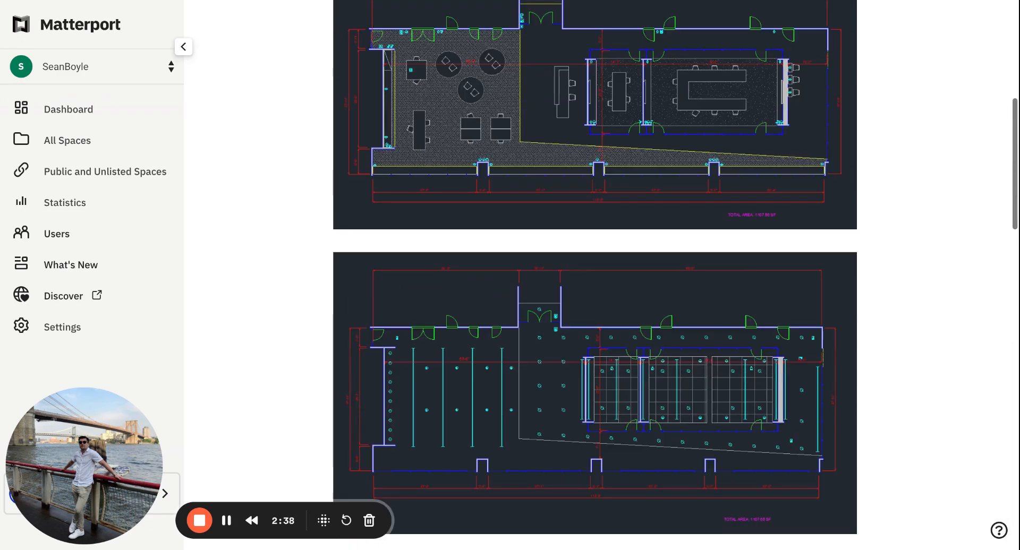
{"action": "scroll", "scroll_direction": "up", "scroll_amount": 3}
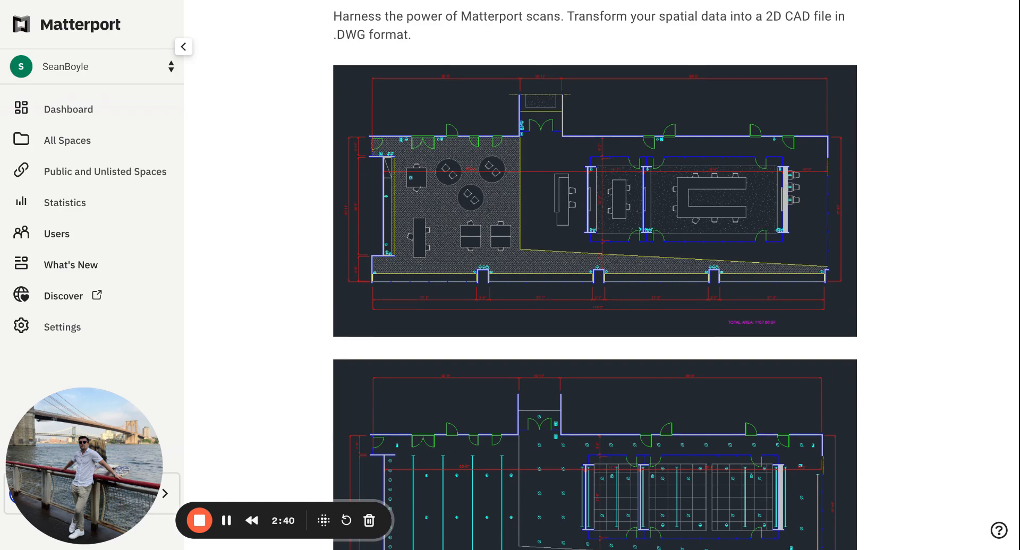
{"action": "scroll", "scroll_direction": "down", "scroll_amount": 3}
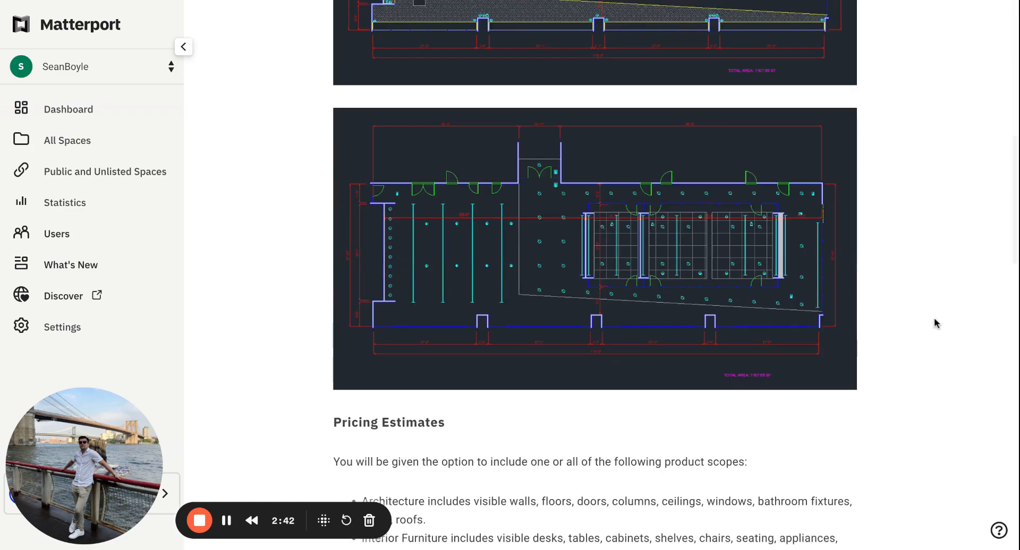
{"action": "scroll", "scroll_direction": "up", "scroll_amount": 3}
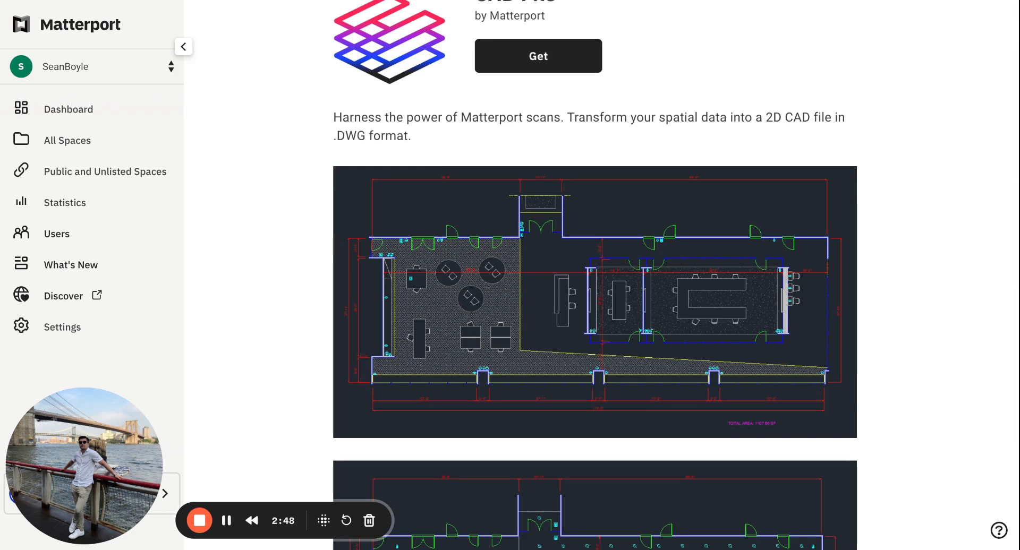
{"action": "mouse_move", "coordinate": [199, 521]}
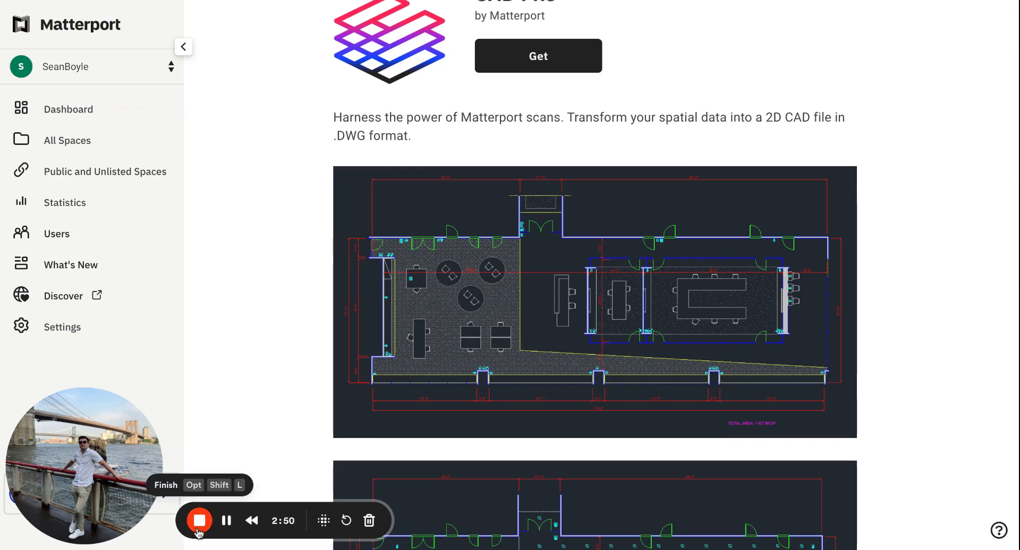